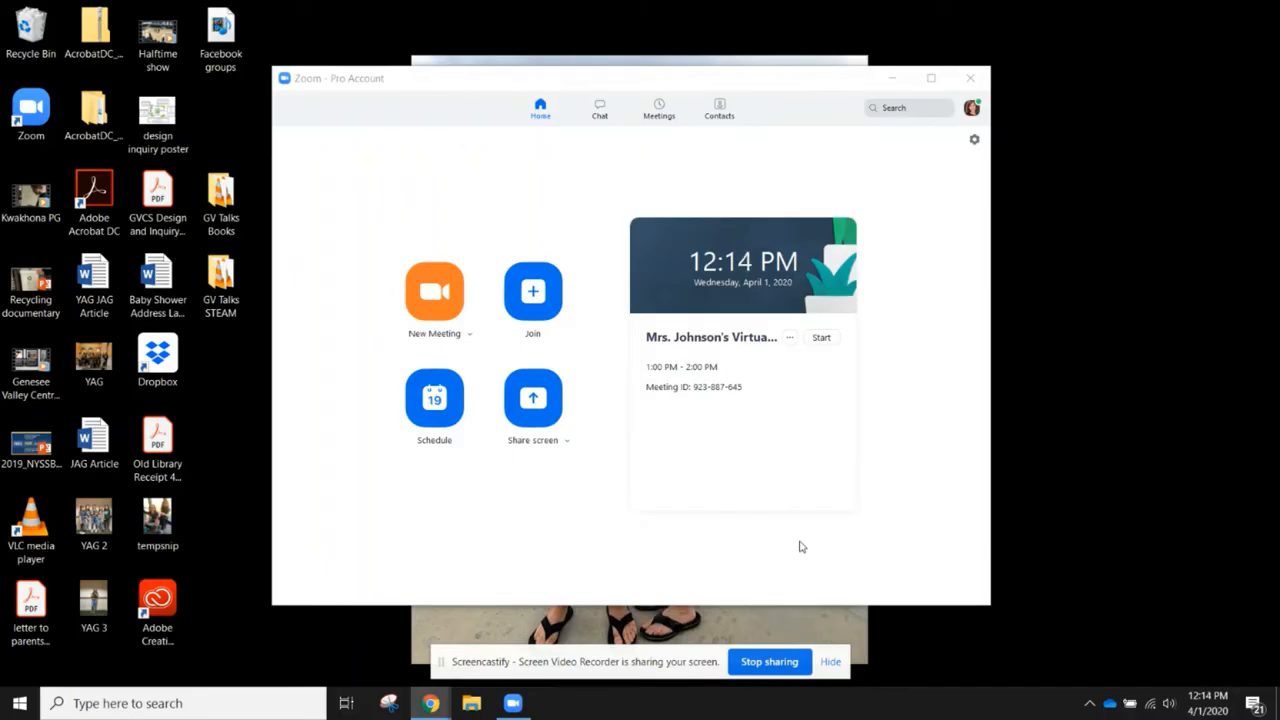
mouse_move(337, 252)
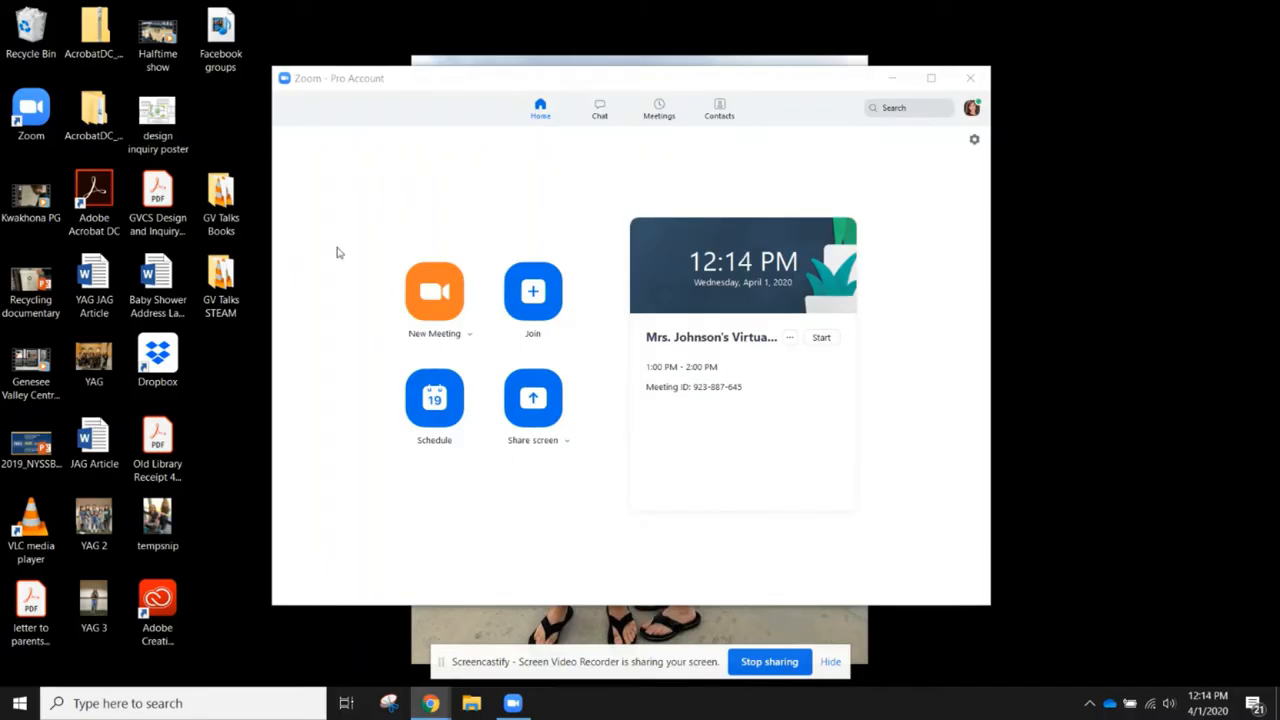
mouse_move(601, 227)
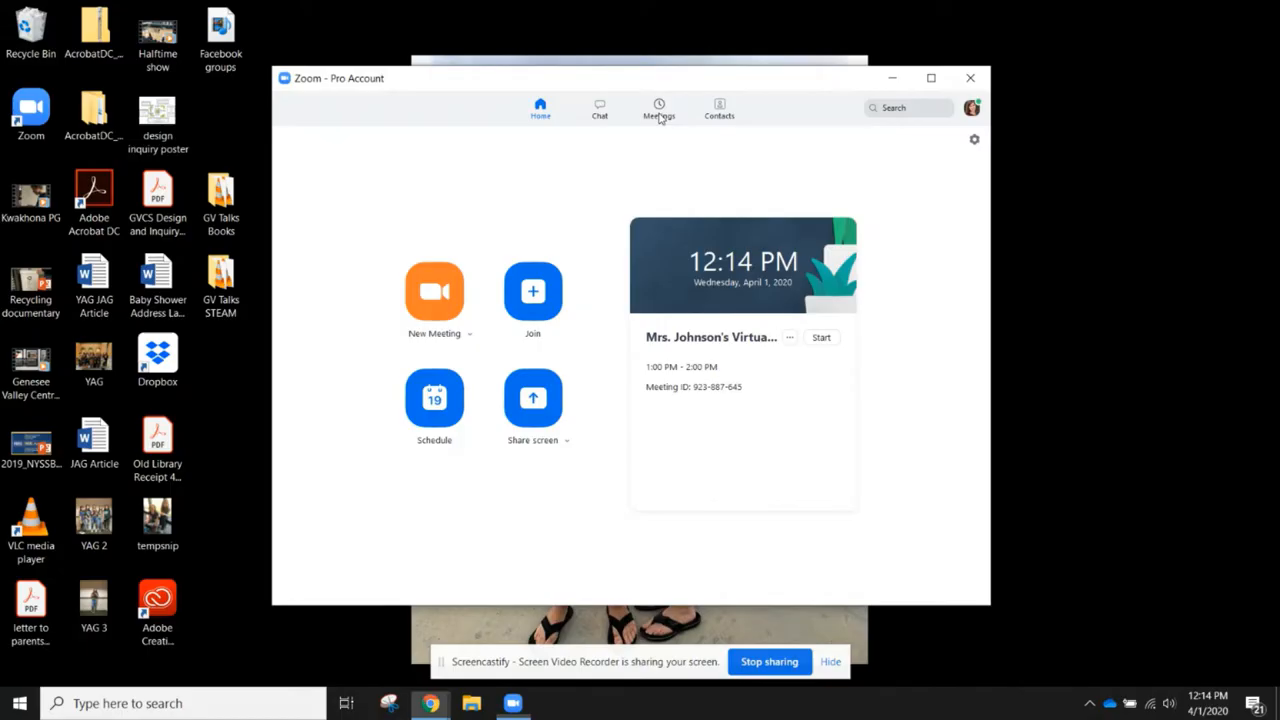
Step: Open Zoom's meetings list, glance at upcoming meetings, then return to the recorded meetings
click(659, 108)
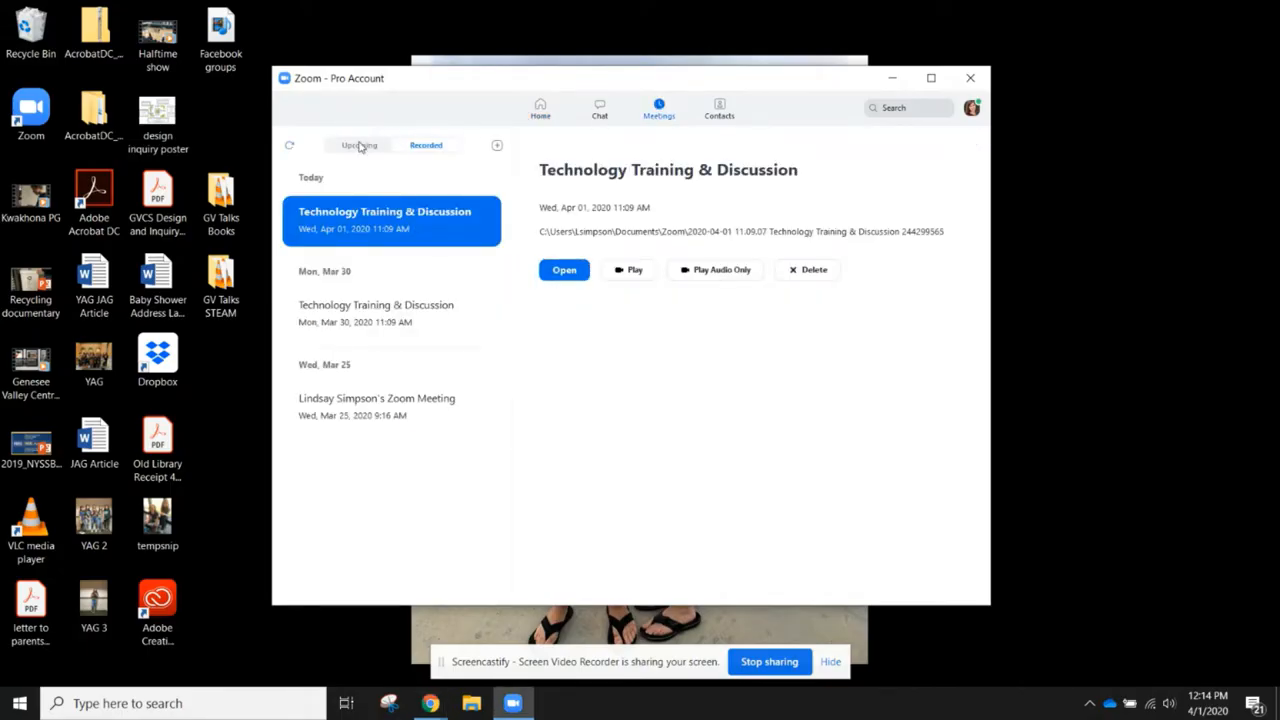
click(358, 145)
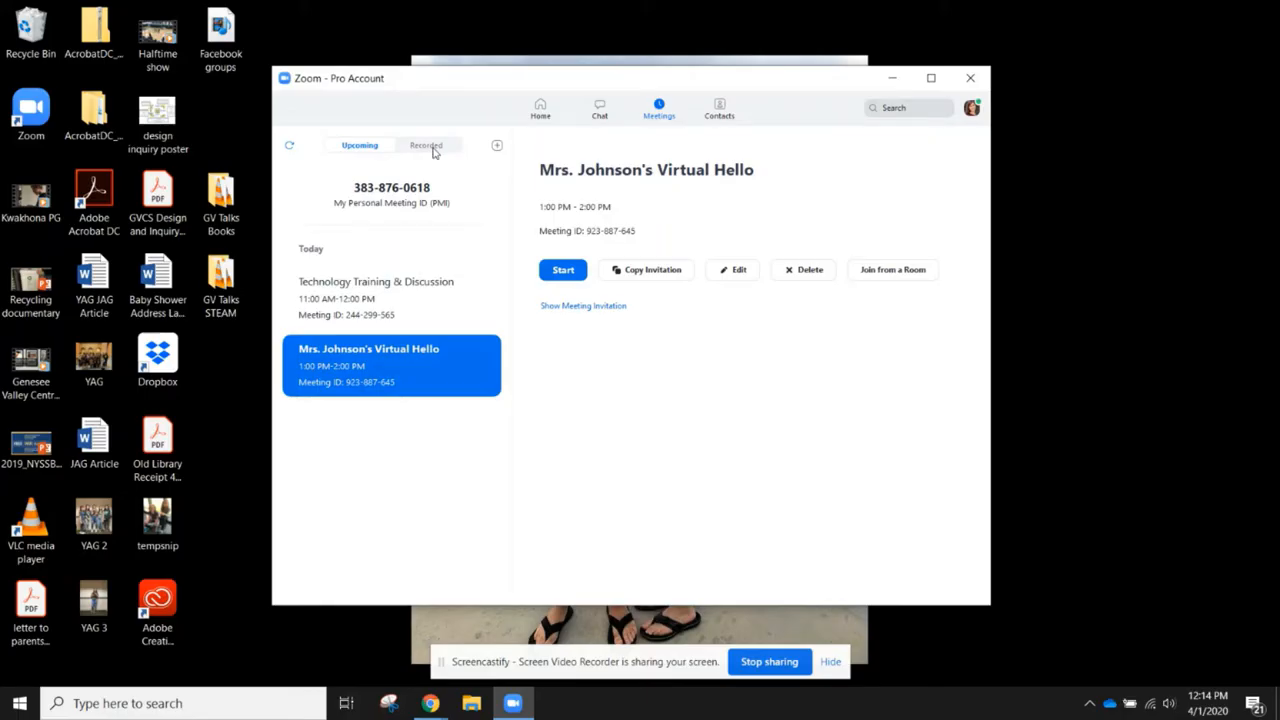
click(425, 145)
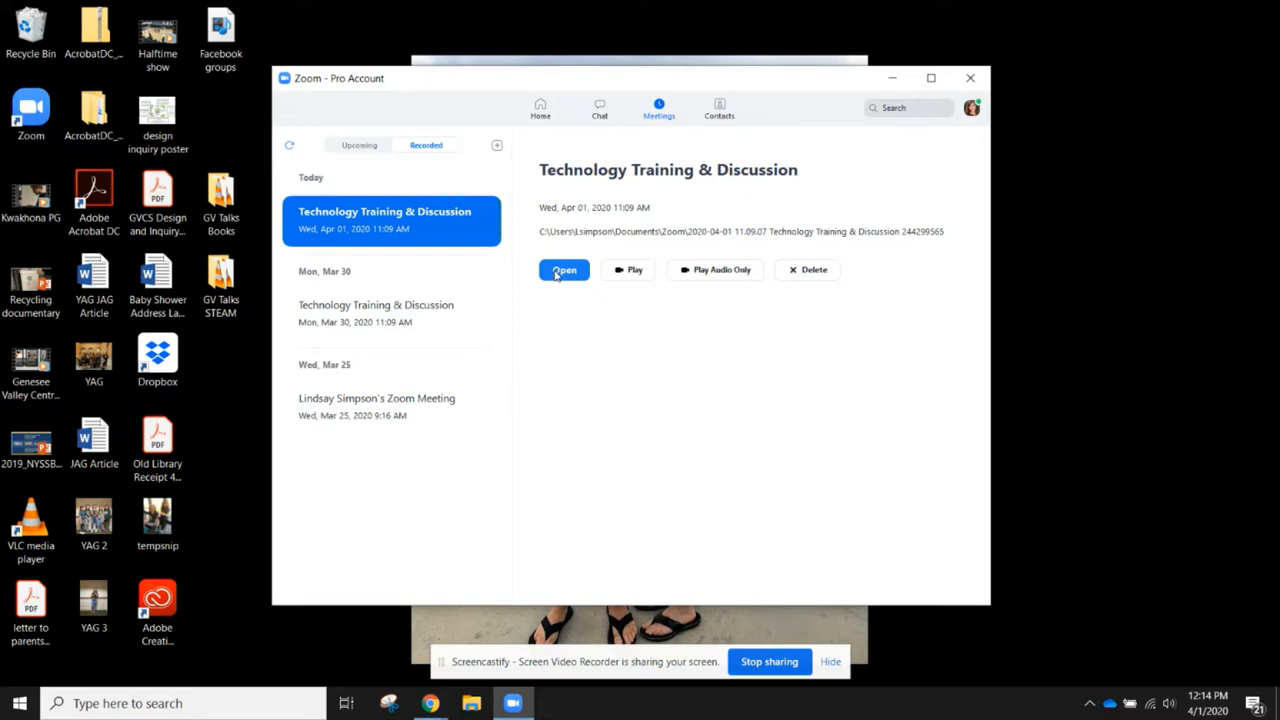
Step: Open the April 1 recording's folder and rename the zoom_0 video to 4-1-20
click(564, 269)
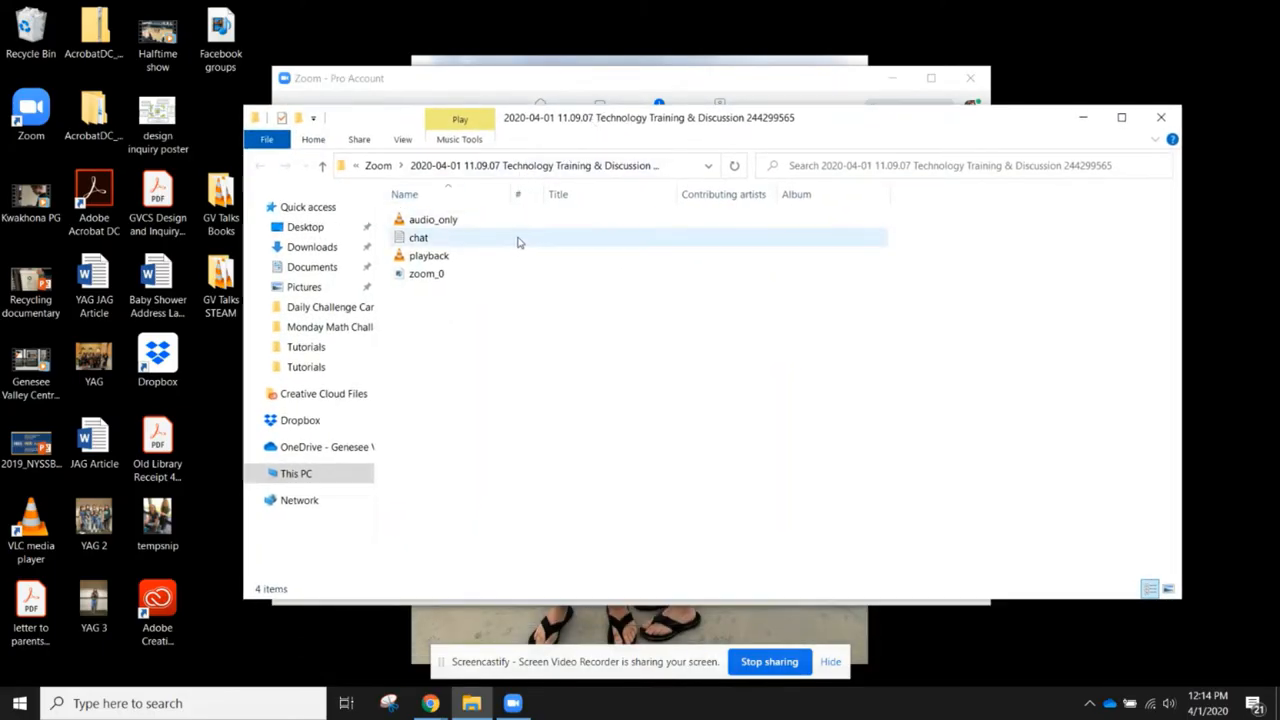
mouse_move(426, 273)
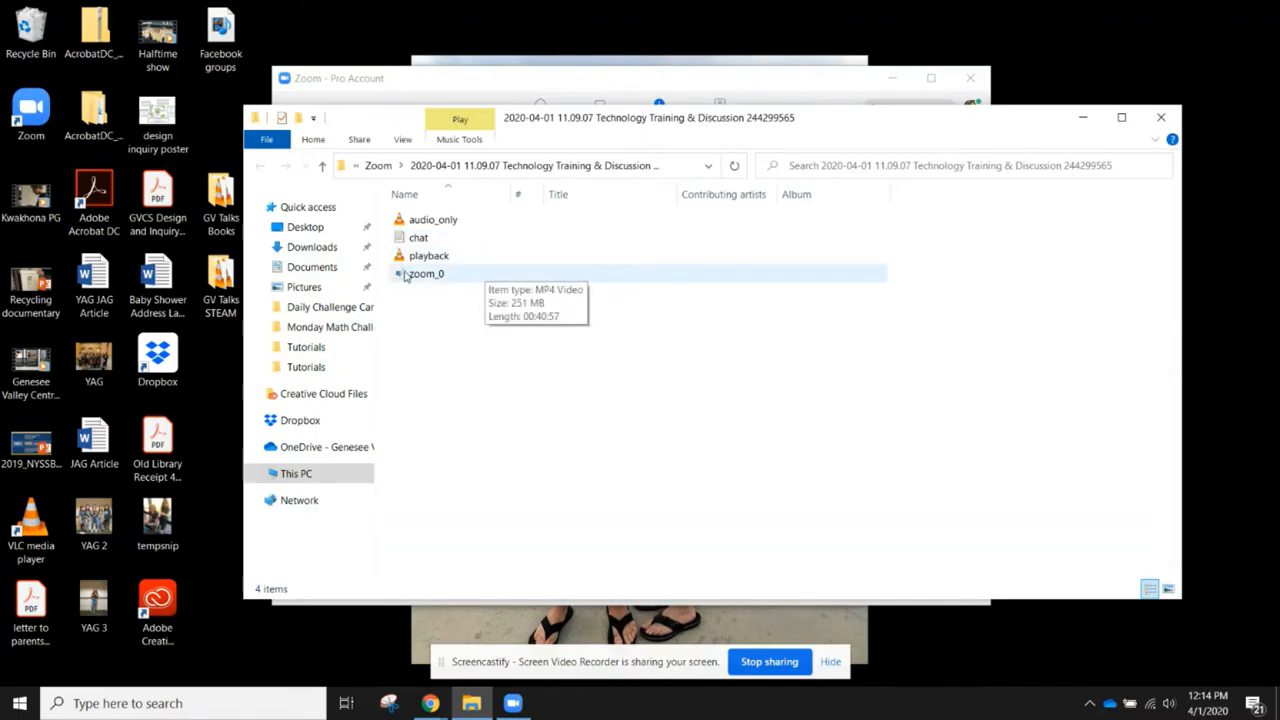
click(427, 273)
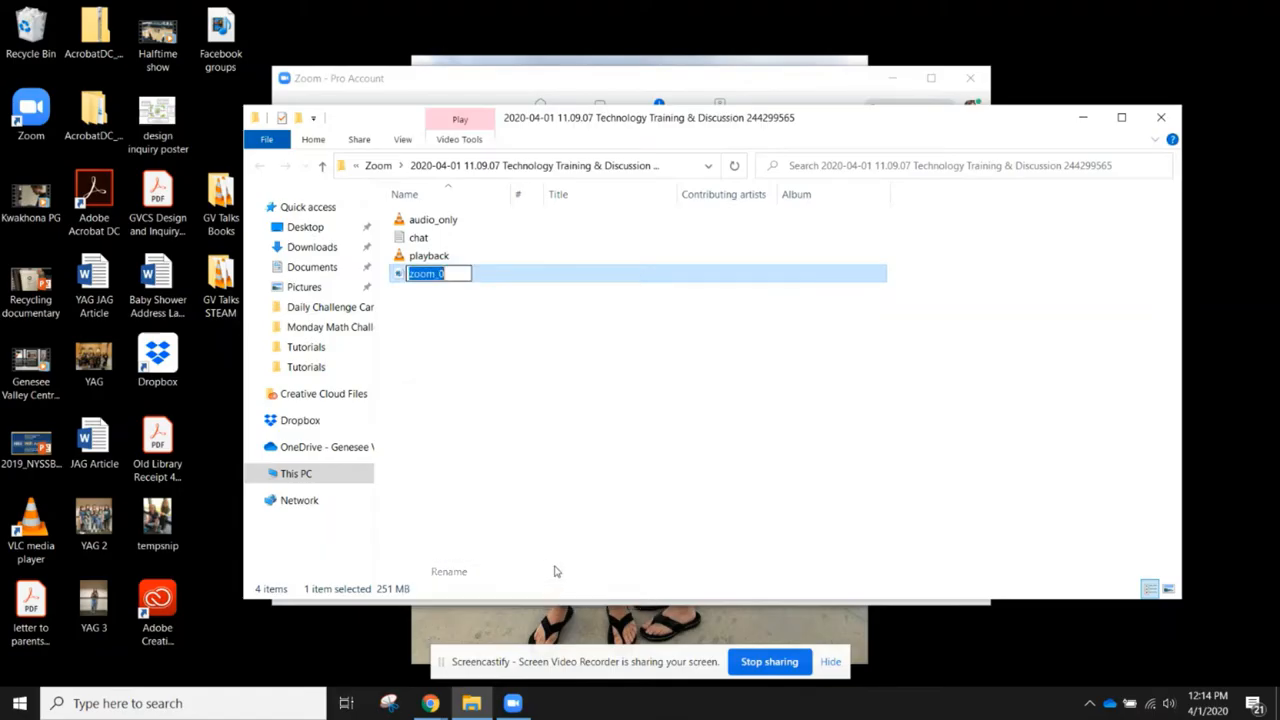
text(4-1-20)
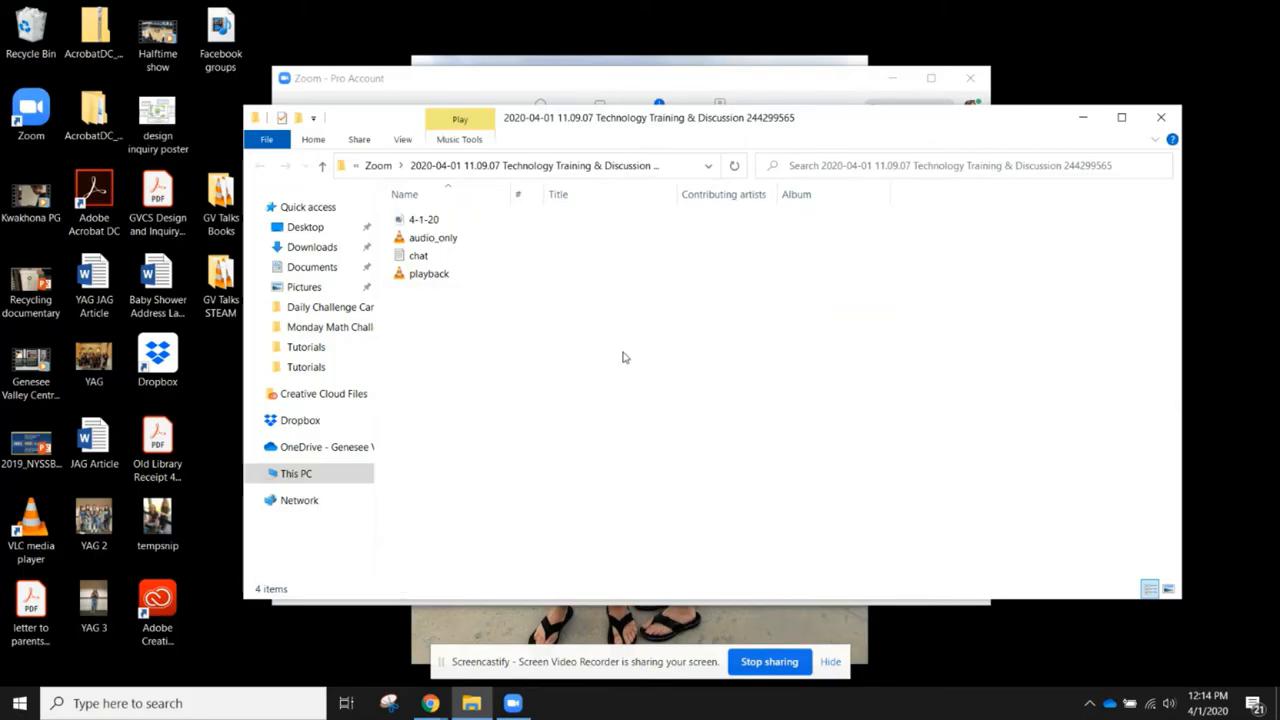
Step: In Teams, open Technology Resources files and the Archived Tech Training & Discussion Meetings folder
click(424, 219)
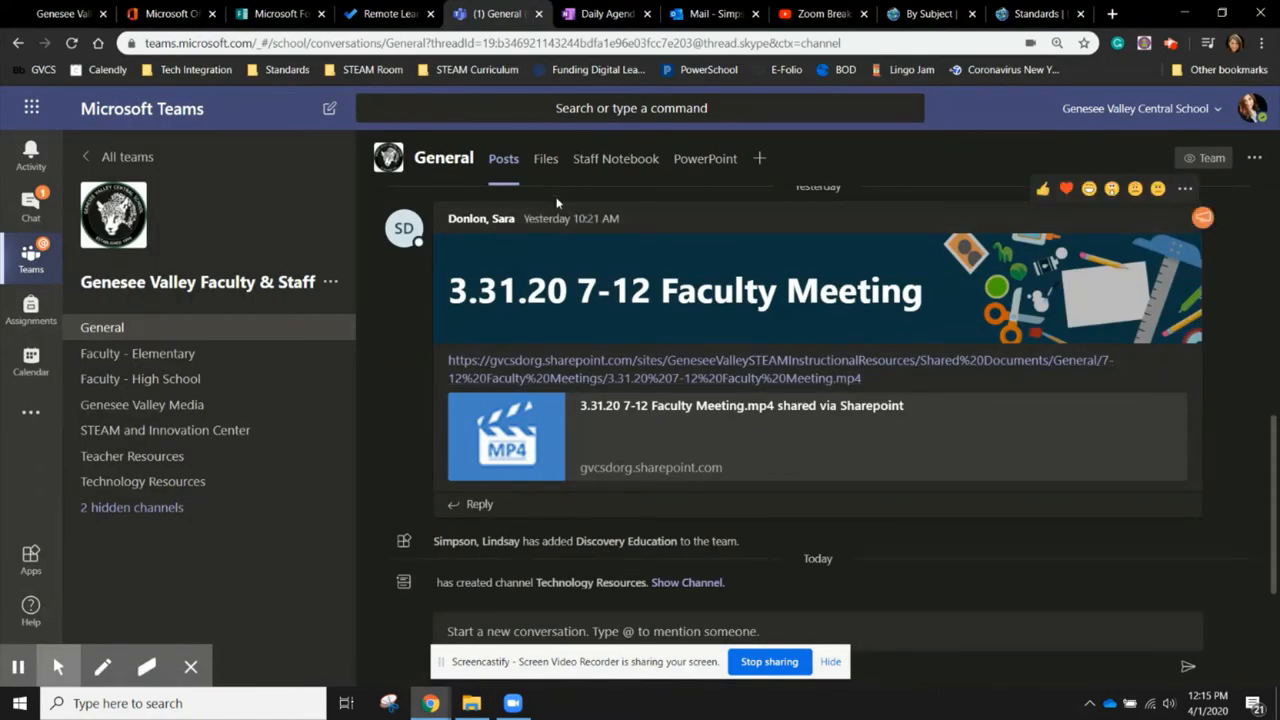
click(545, 158)
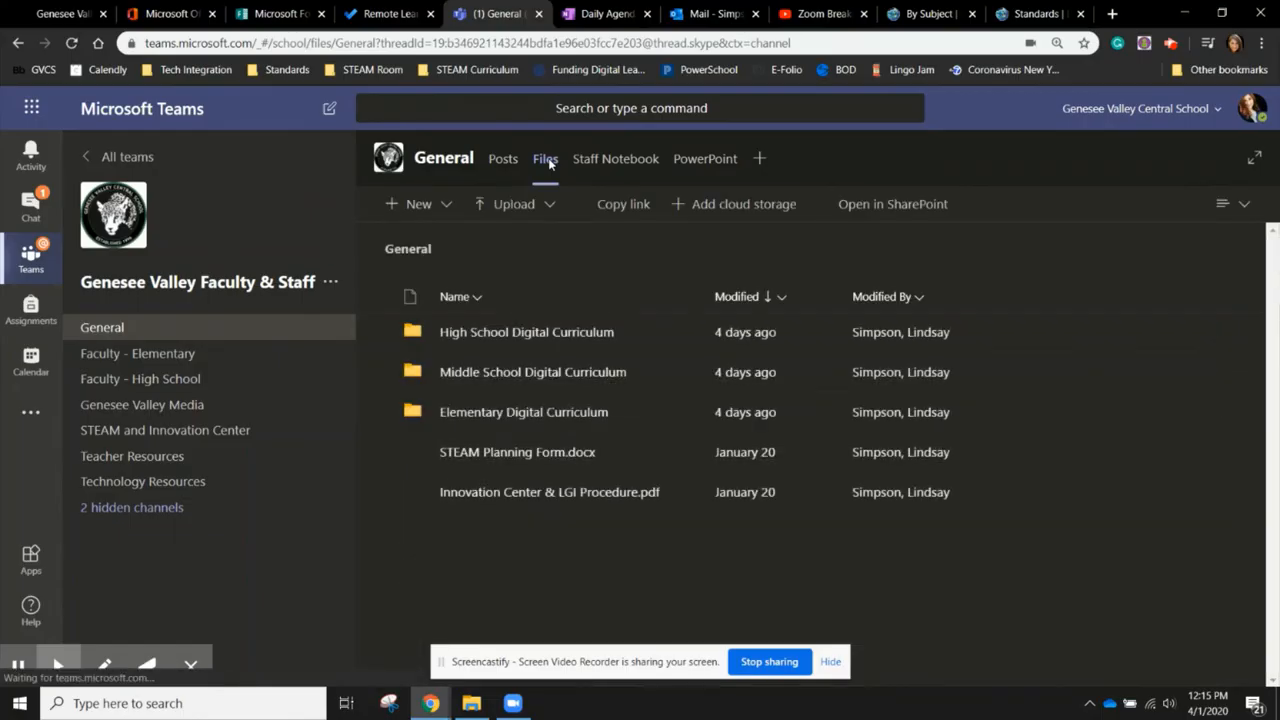
click(142, 481)
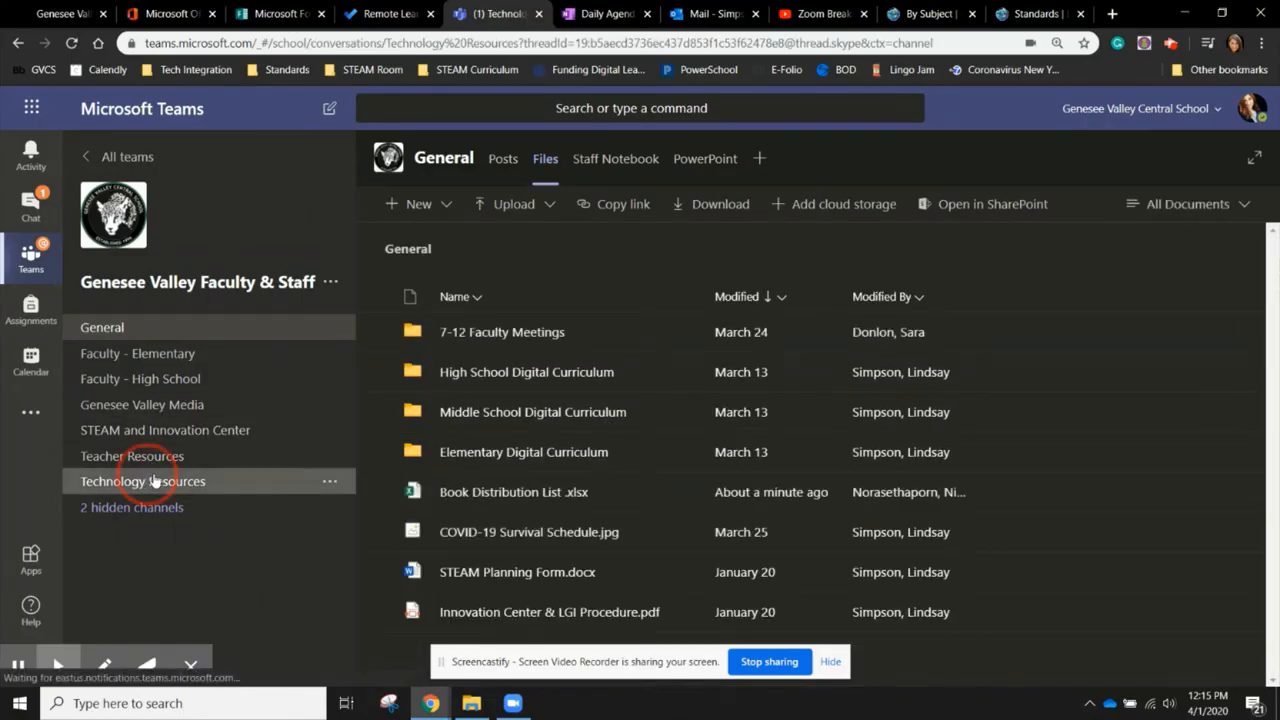
click(142, 481)
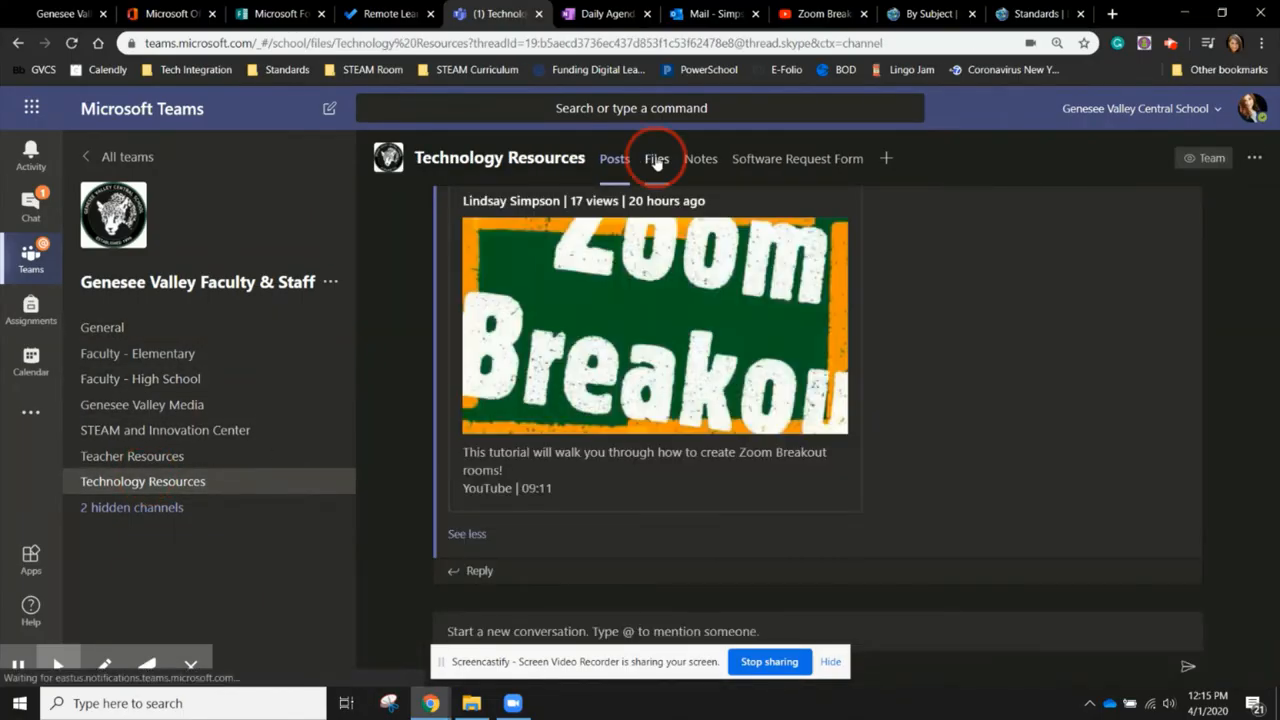
click(656, 158)
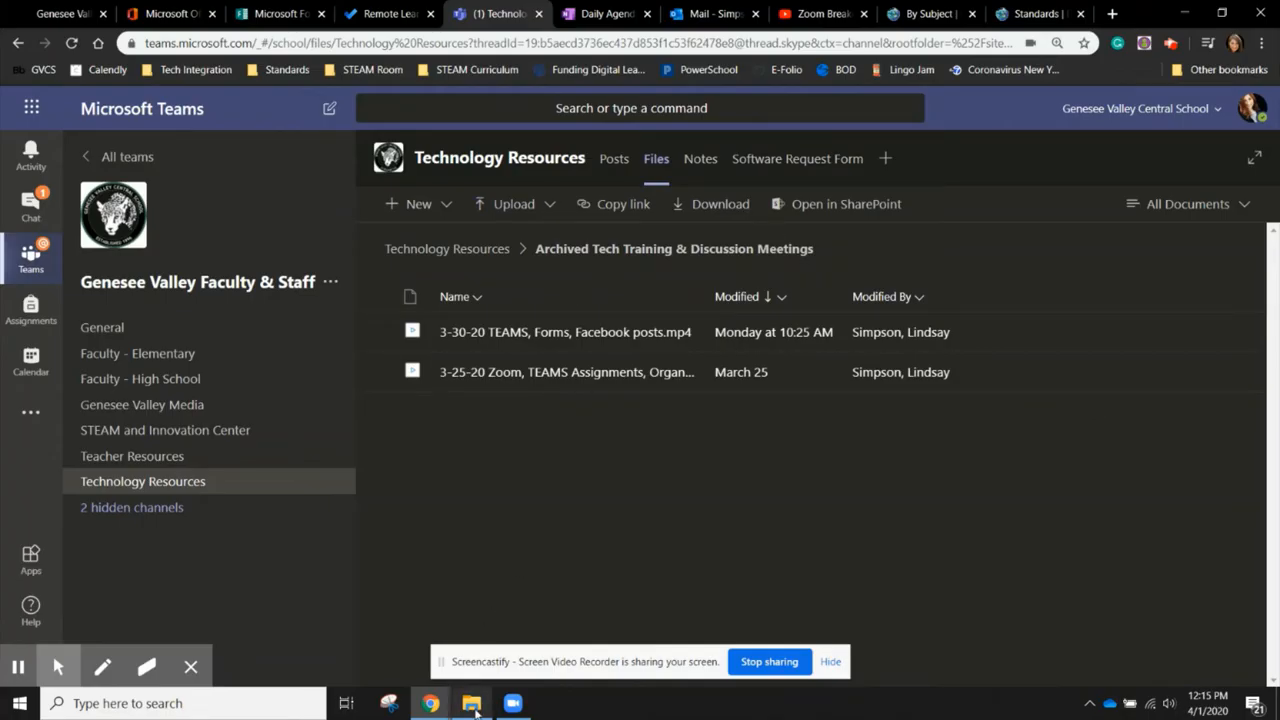
Step: Drag the 4-1-20 video from File Explorer into the archived meetings folder
click(470, 703)
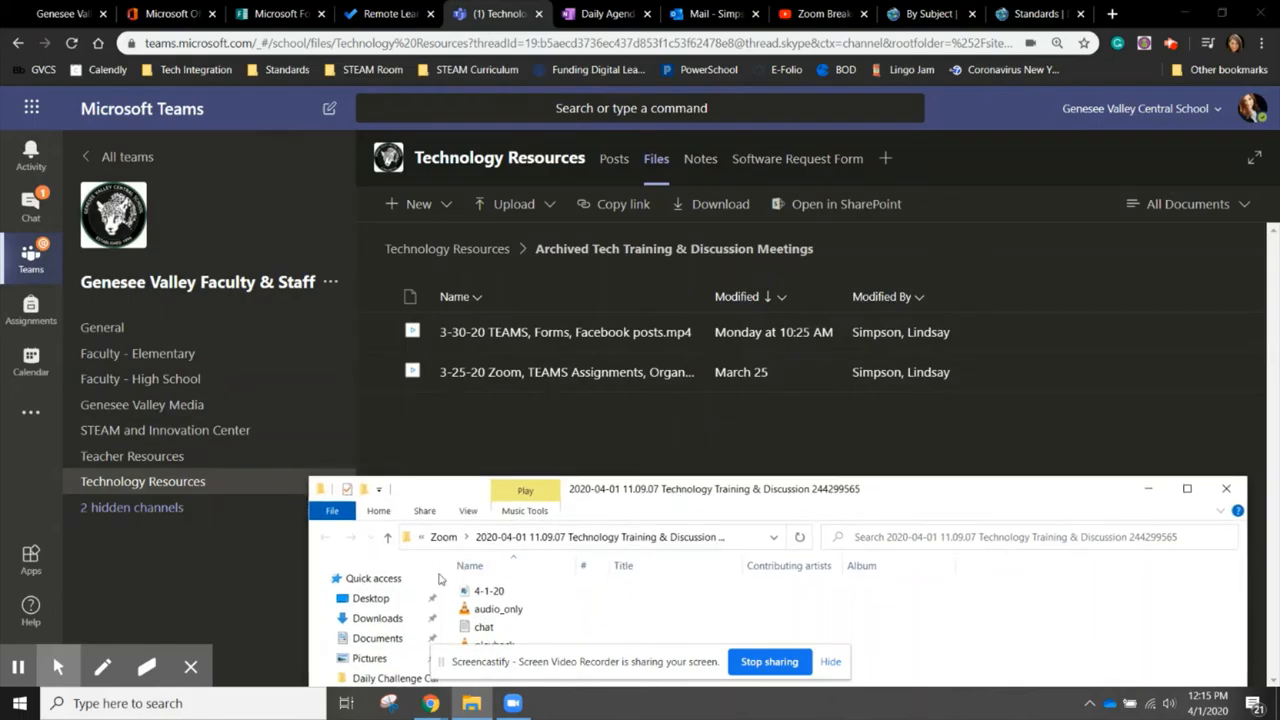
click(490, 590)
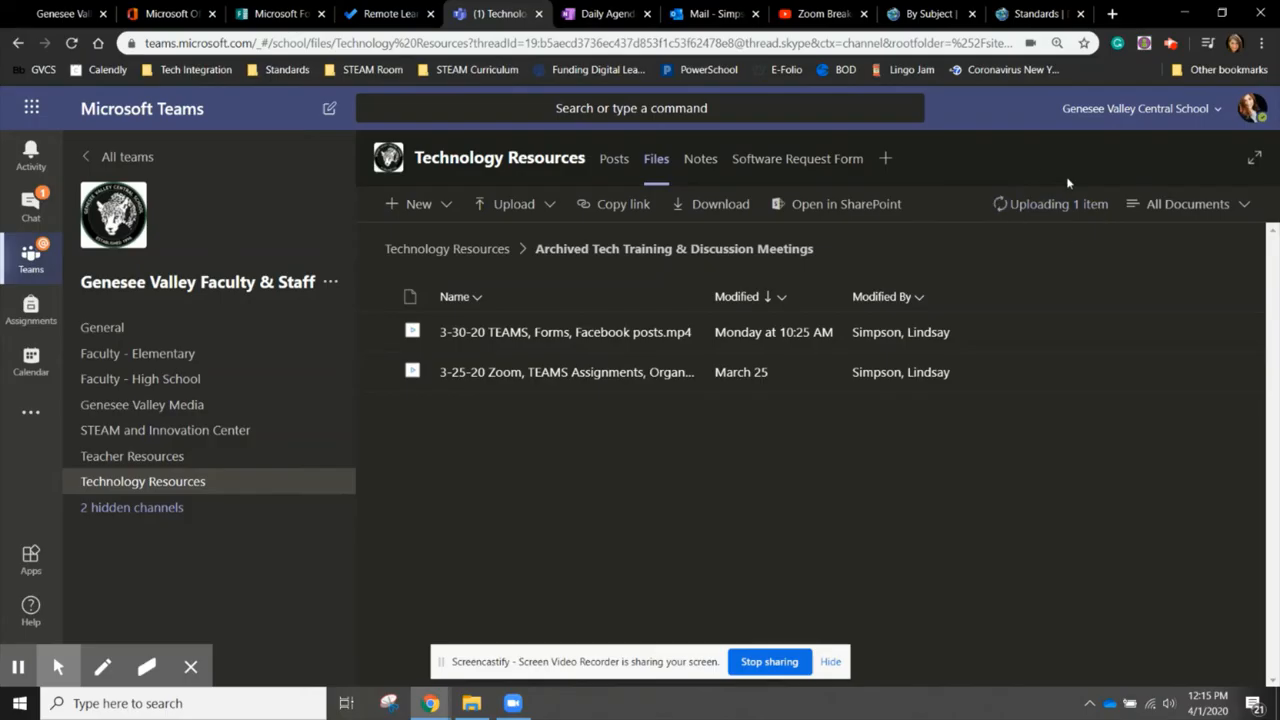
mouse_move(1016, 243)
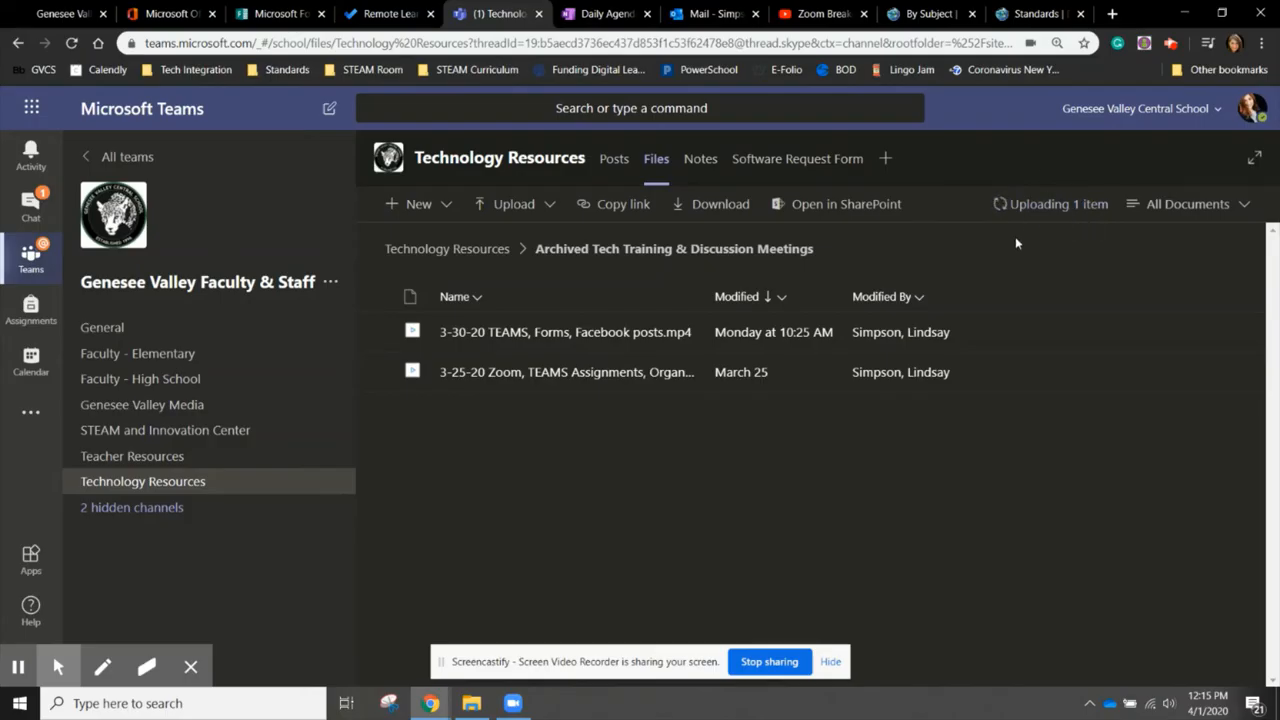
mouse_move(1090, 202)
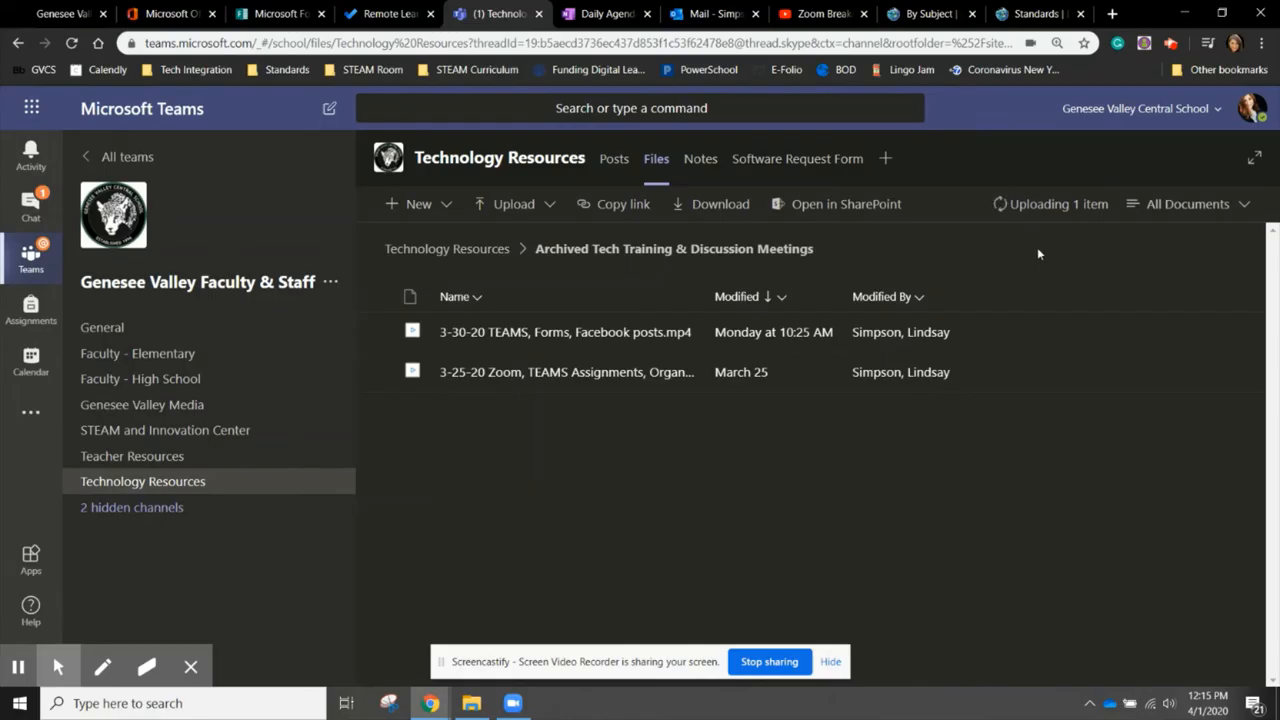
mouse_move(1077, 213)
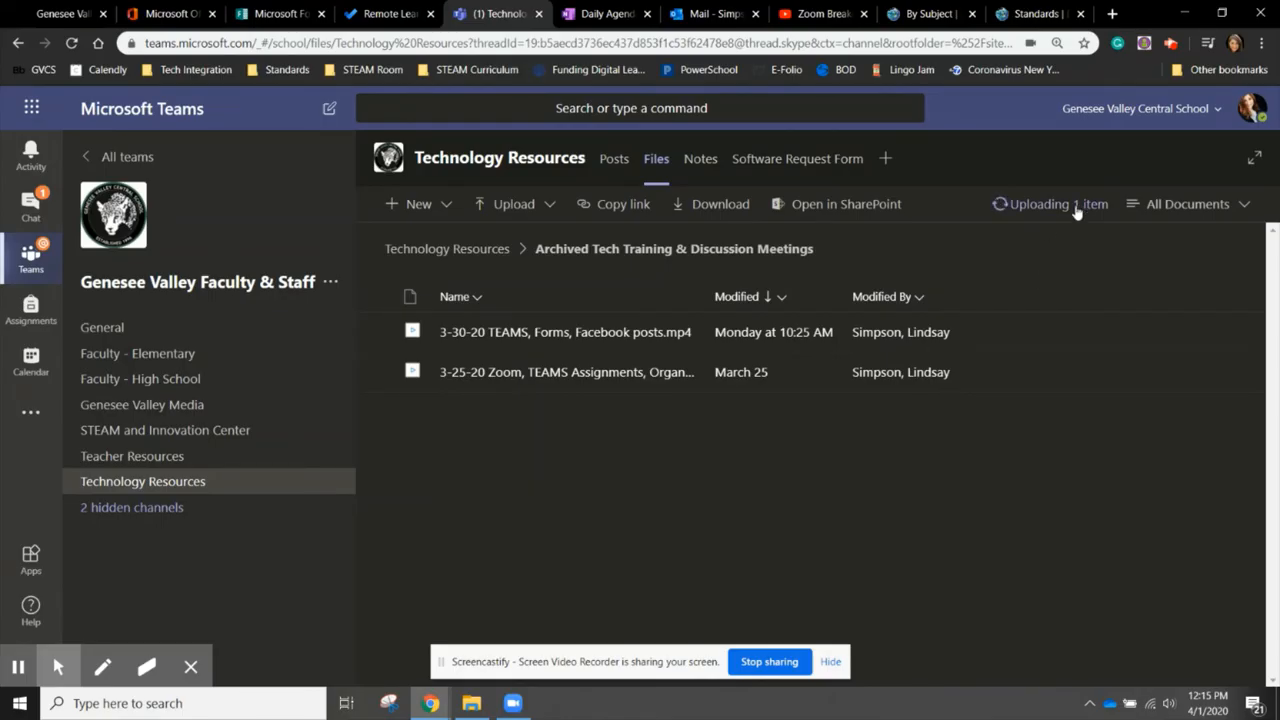
Step: Open the Progress panel for the 4-1-20.mp4 upload
click(1048, 204)
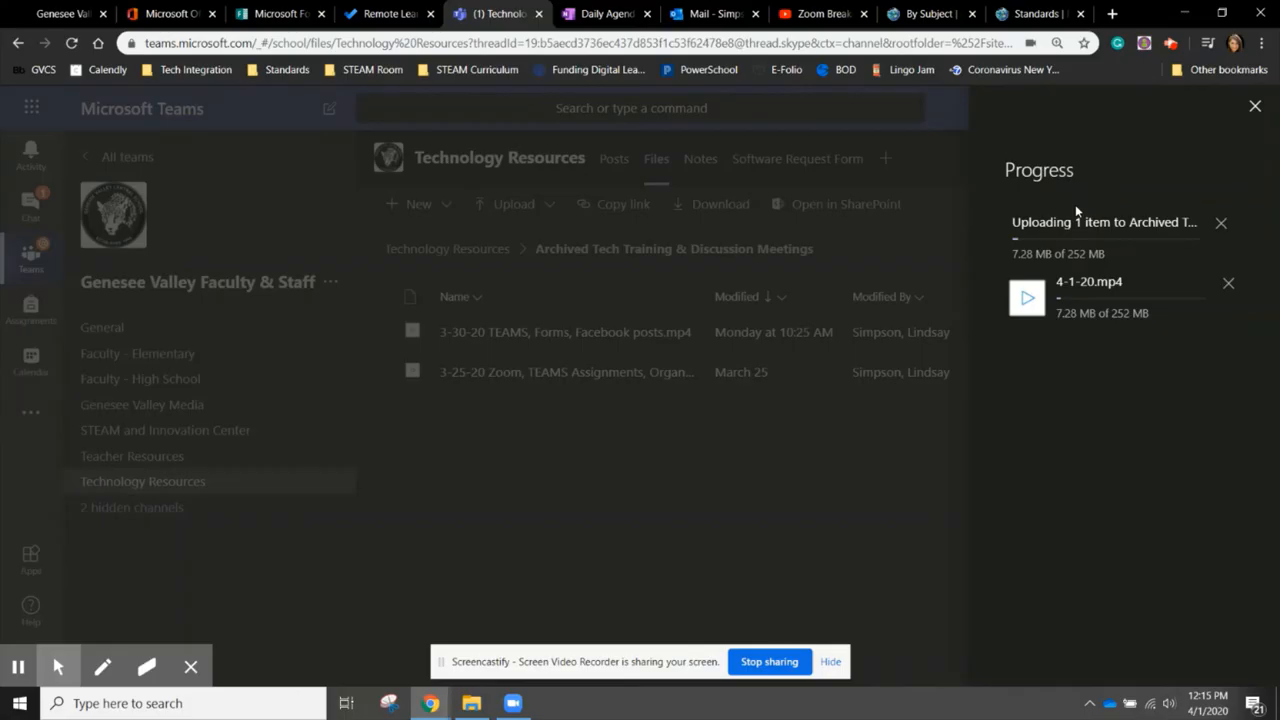
mouse_move(1072, 327)
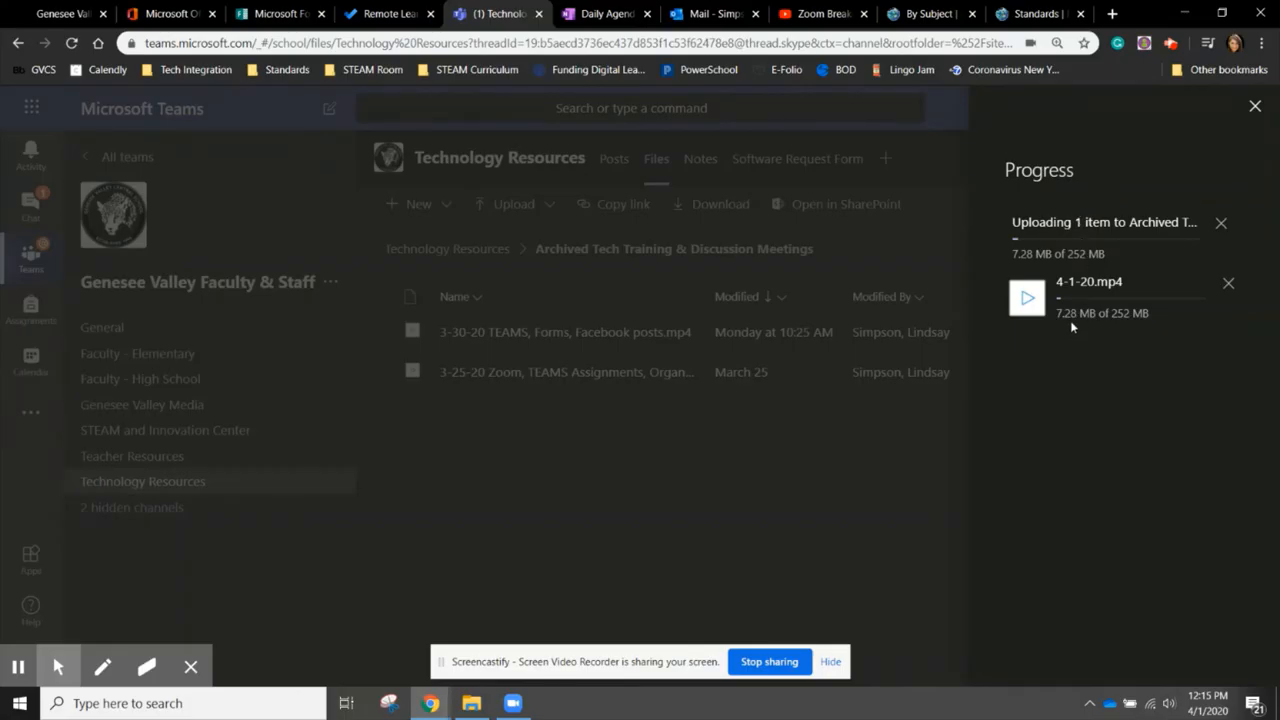
mouse_move(1148, 327)
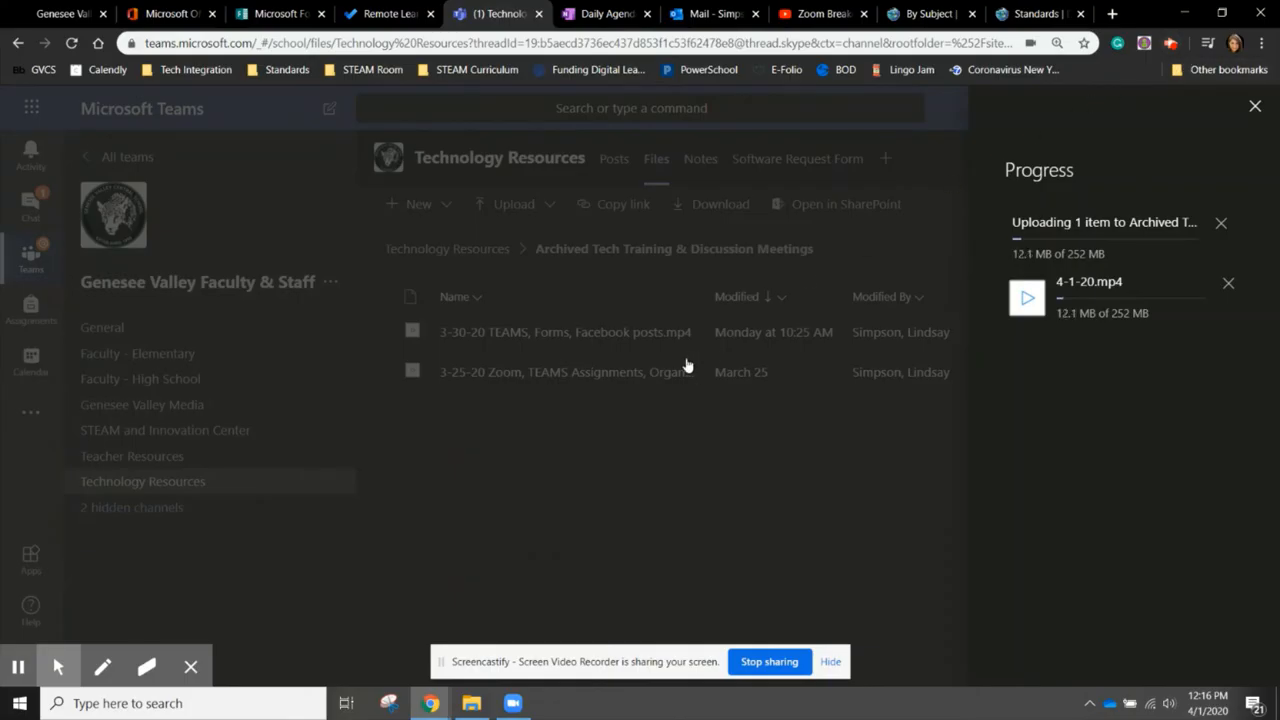
mouse_move(710, 397)
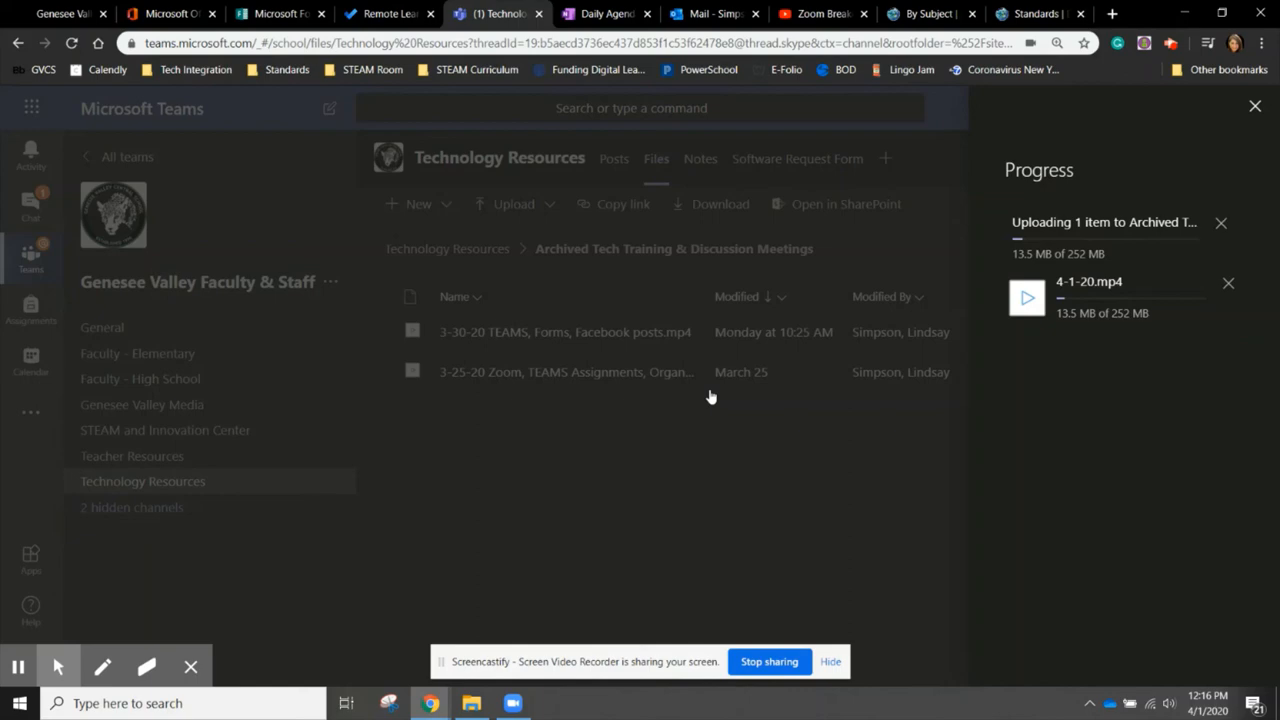